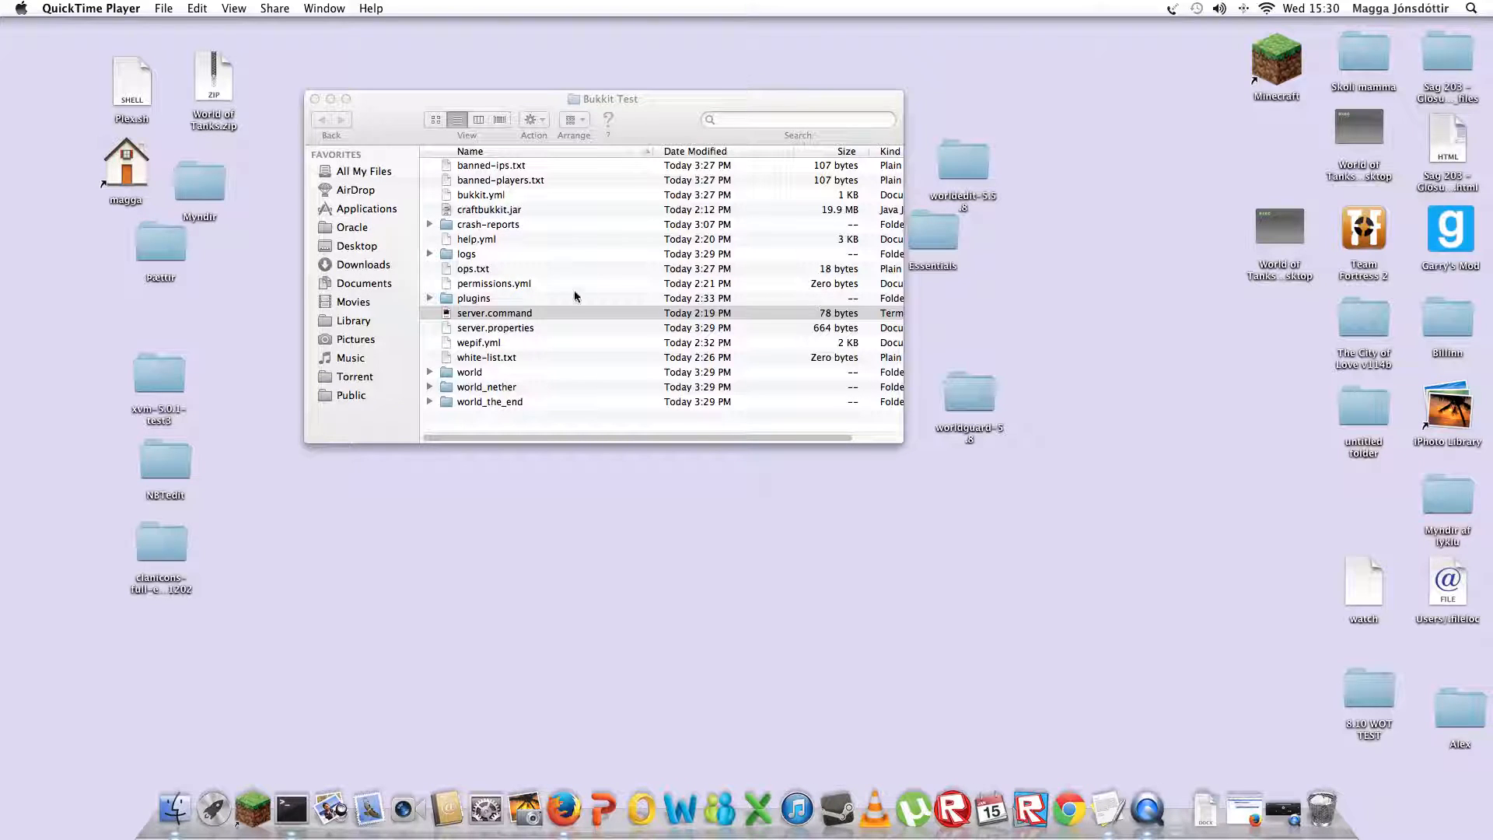
# - Run server.command to start the Bukkit server, which fails to bind 192.168.1.1:25565
pyautogui.doubleClick(495, 312)
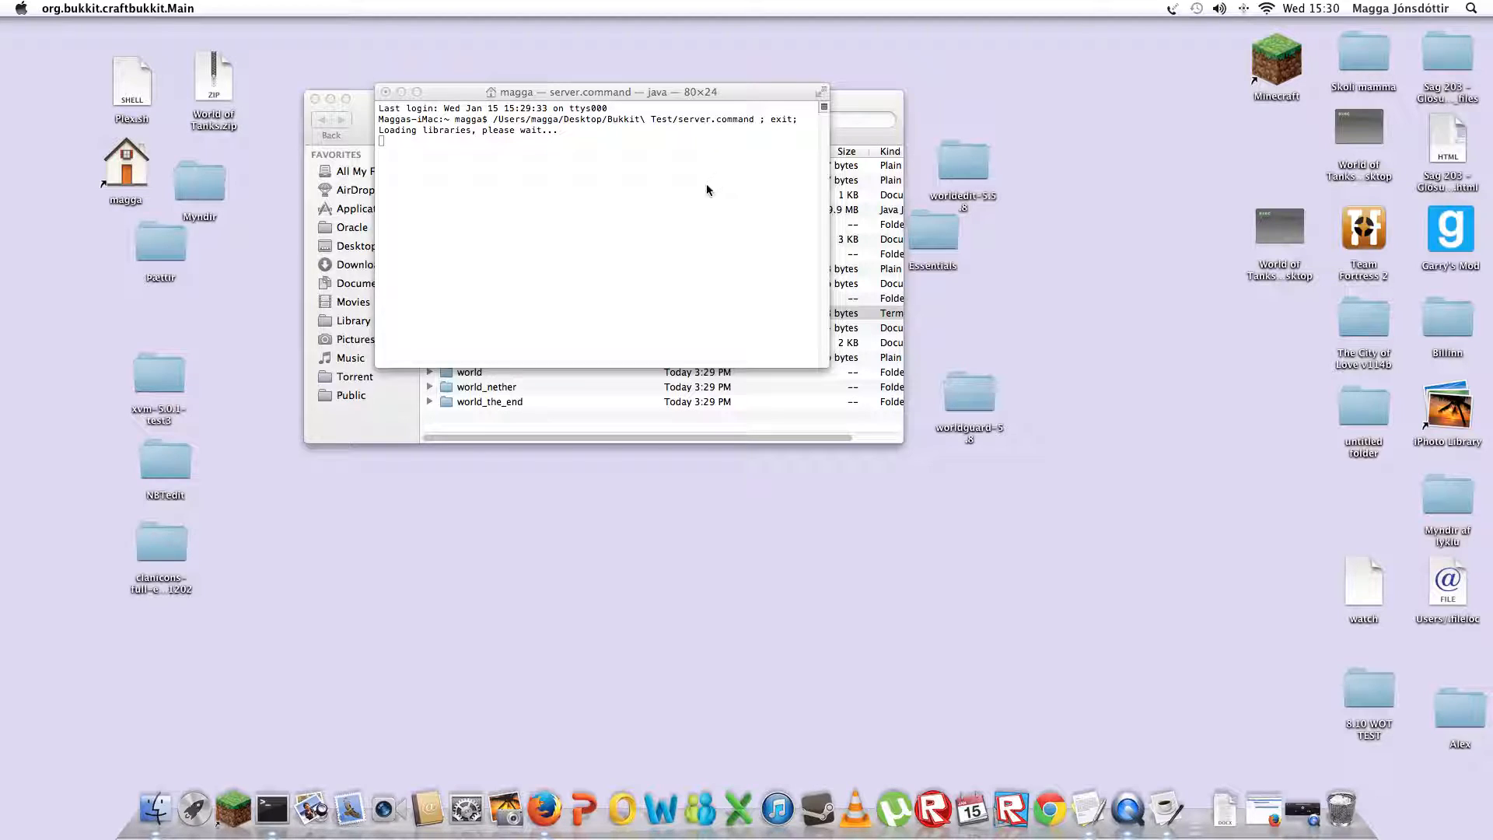
pyautogui.moveTo(602, 258)
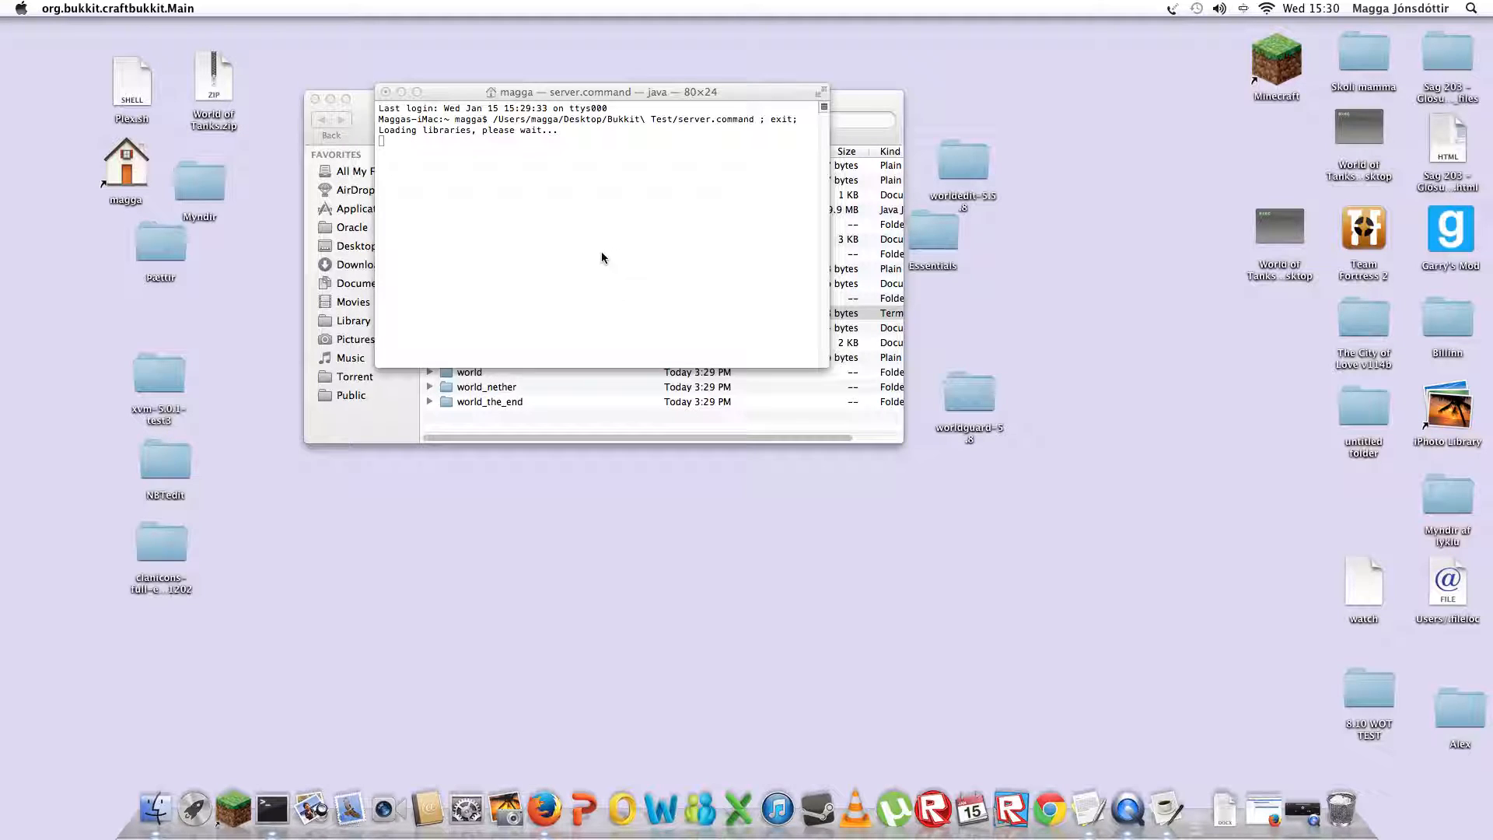
pyautogui.moveTo(699, 234)
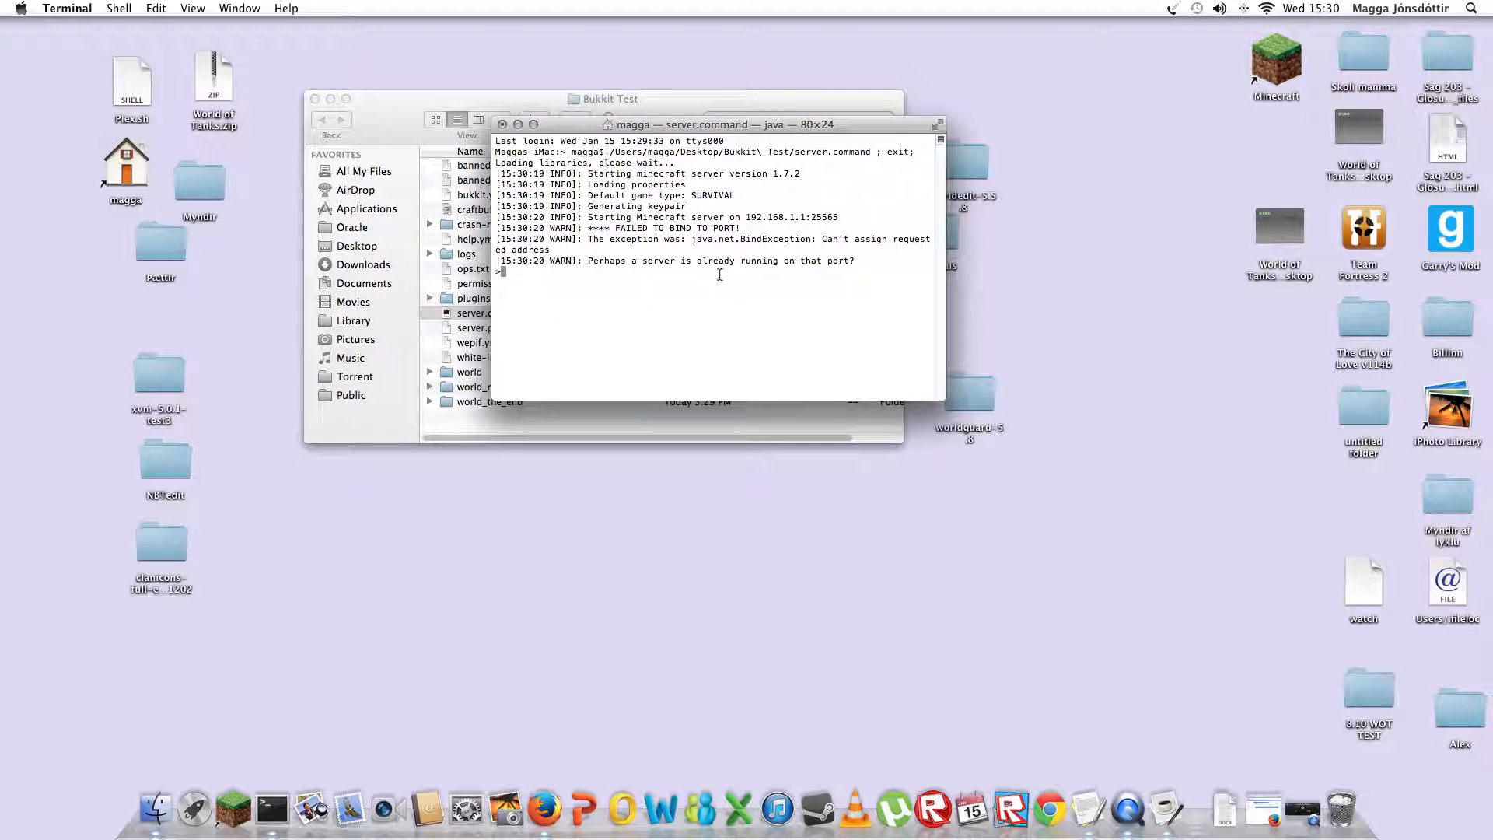
pyautogui.moveTo(505, 275); pyautogui.dragTo(795, 279)
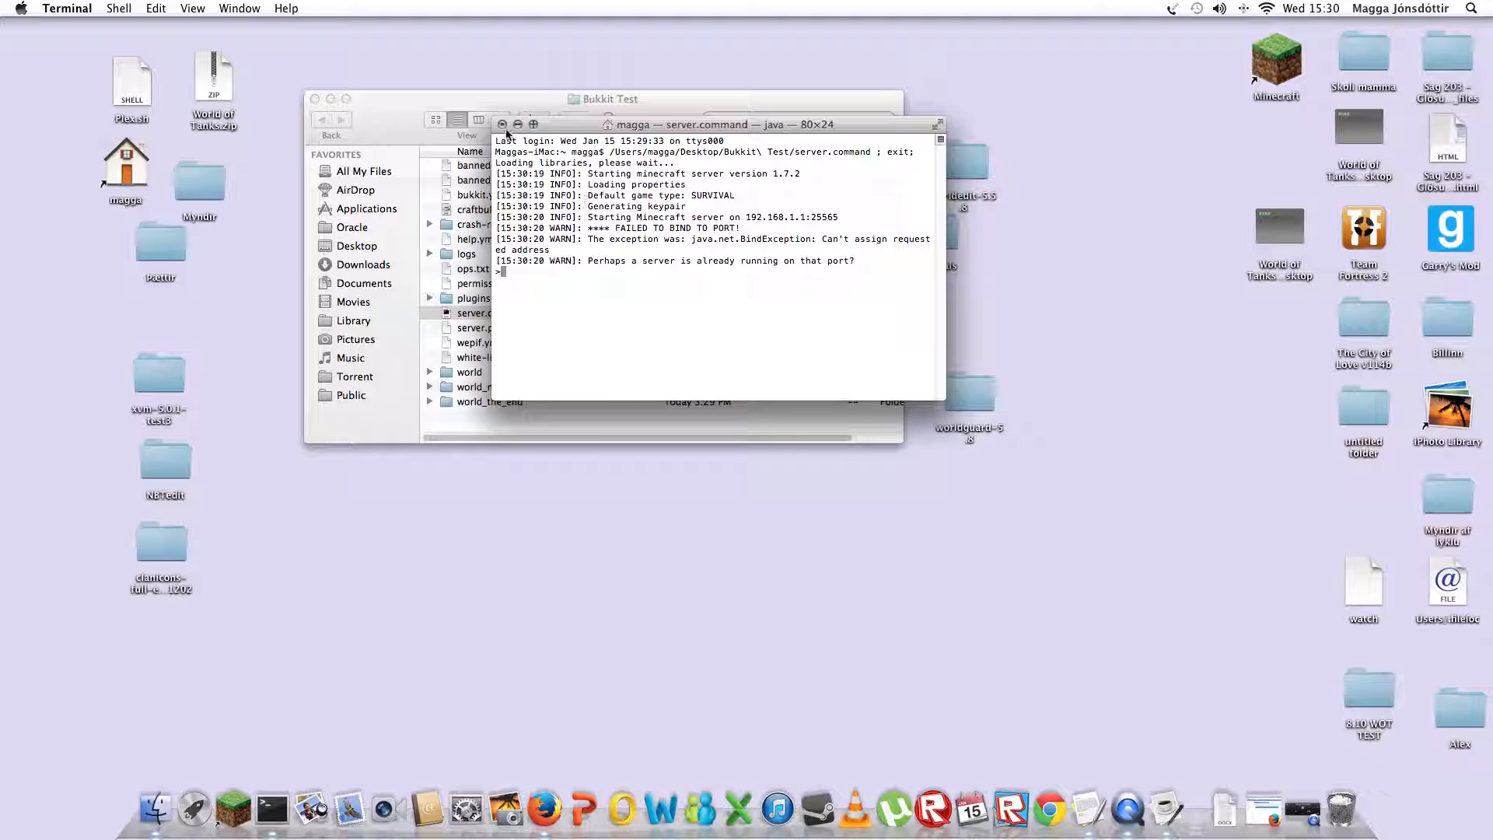
# - Close the failed server's Terminal window, confirming termination of its running processes
pyautogui.click(502, 124)
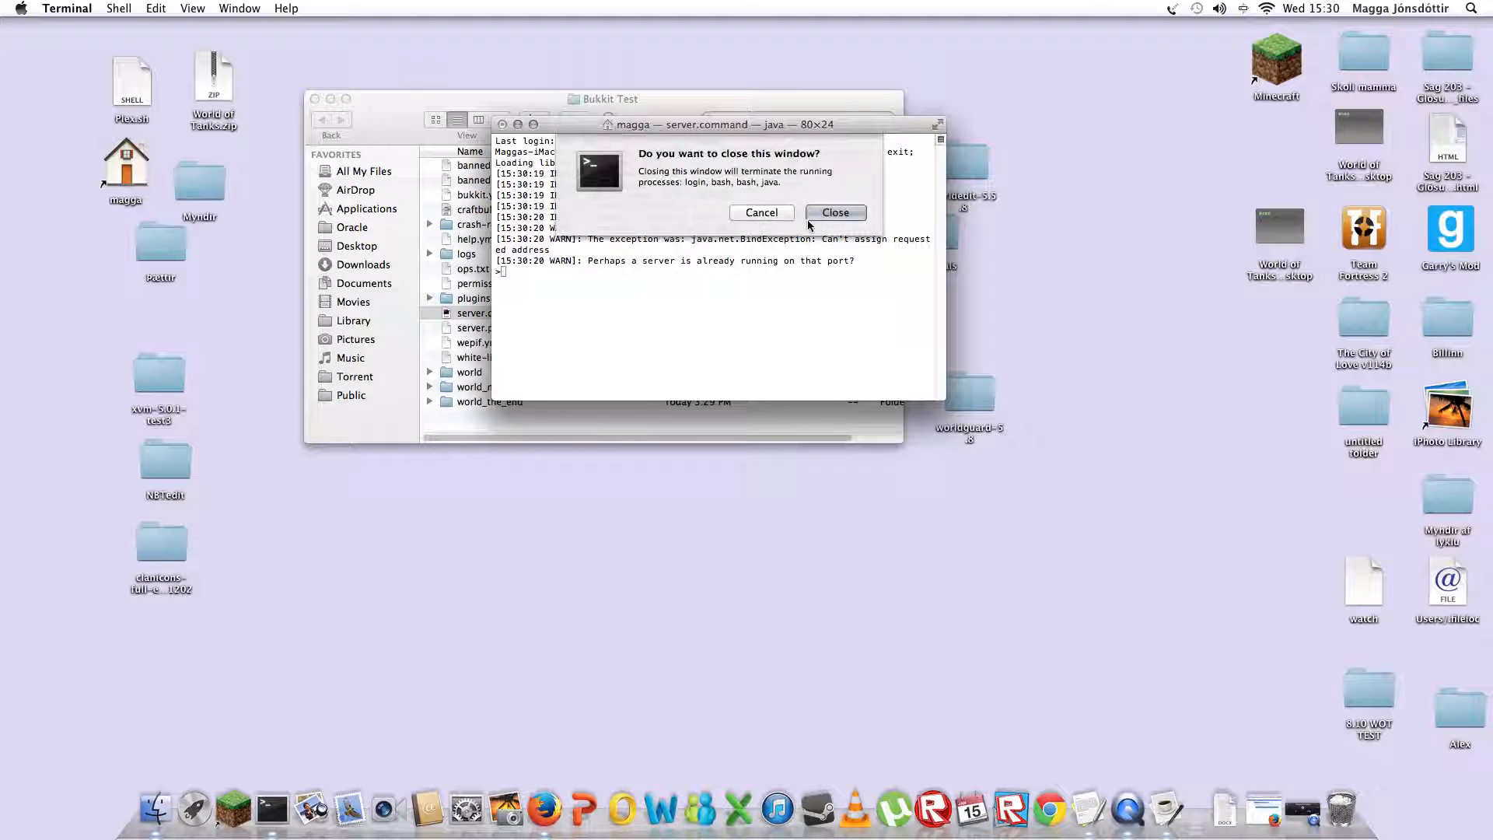
pyautogui.click(835, 212)
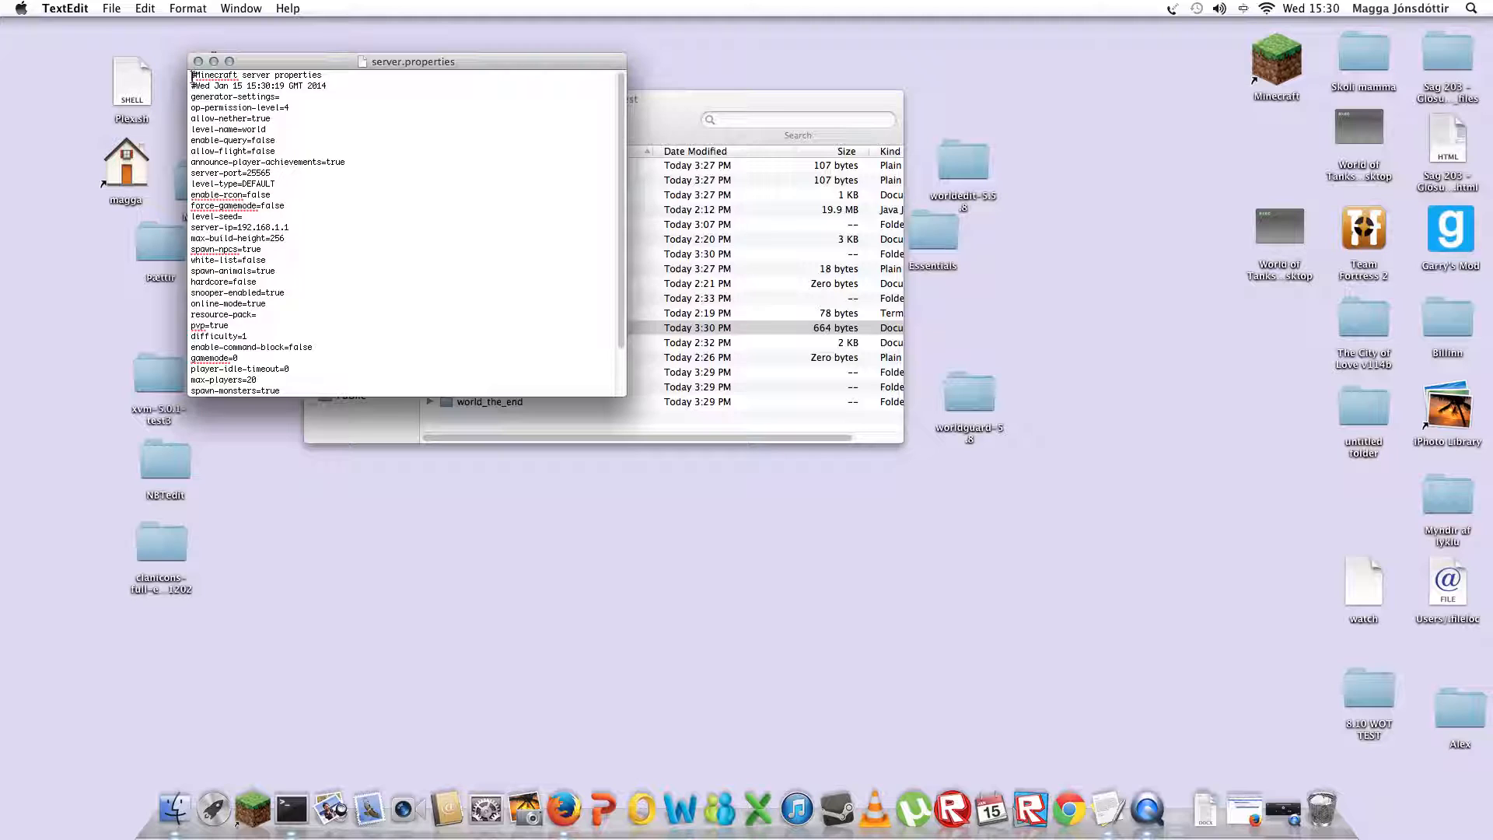
# - Delete the 192.168.1.1 value after server-ip= in server.properties and save
pyautogui.moveTo(192, 75); pyautogui.dragTo(331, 85)
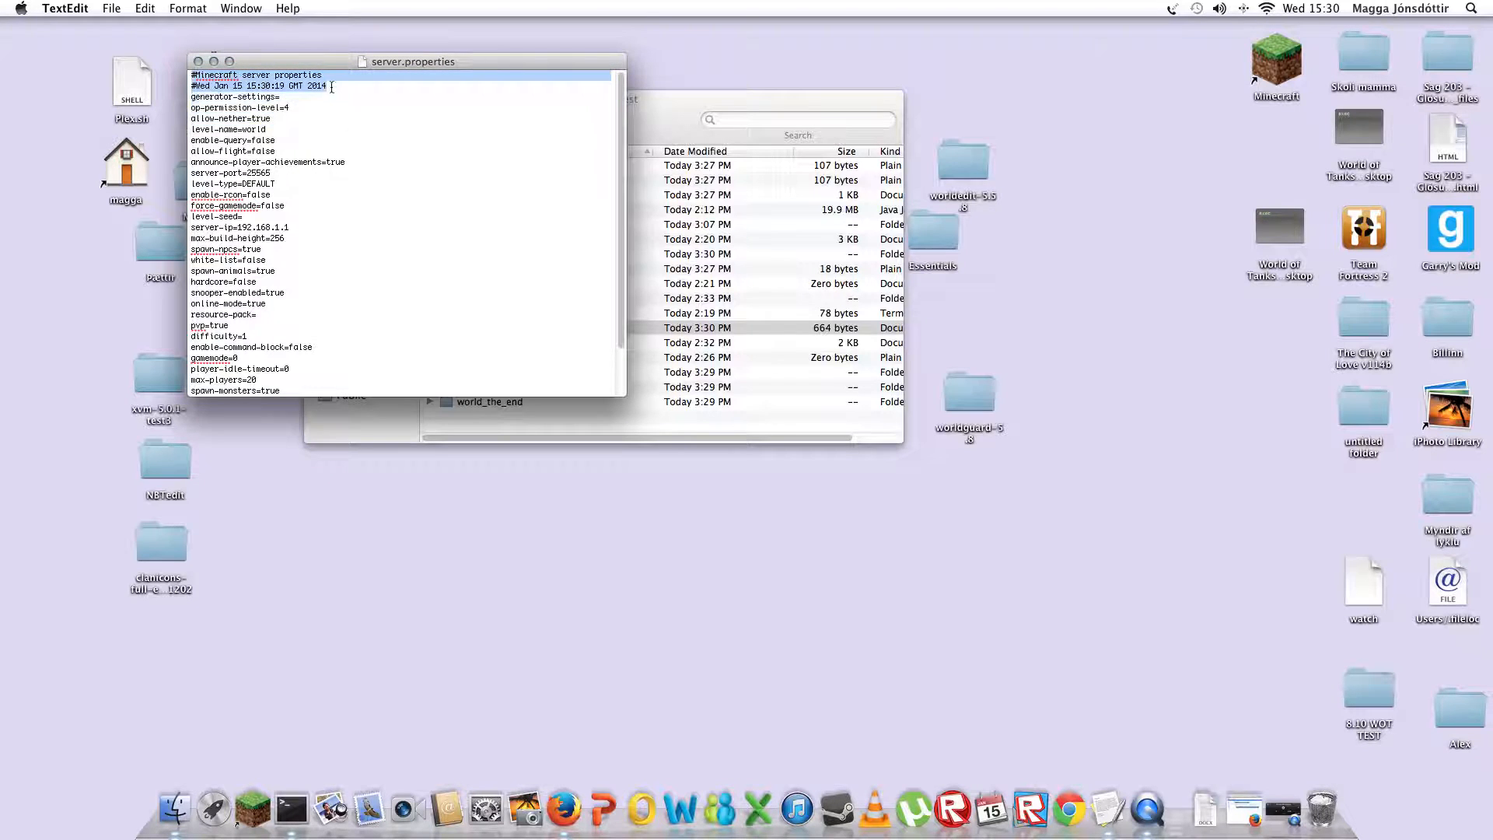
pyautogui.click(339, 85)
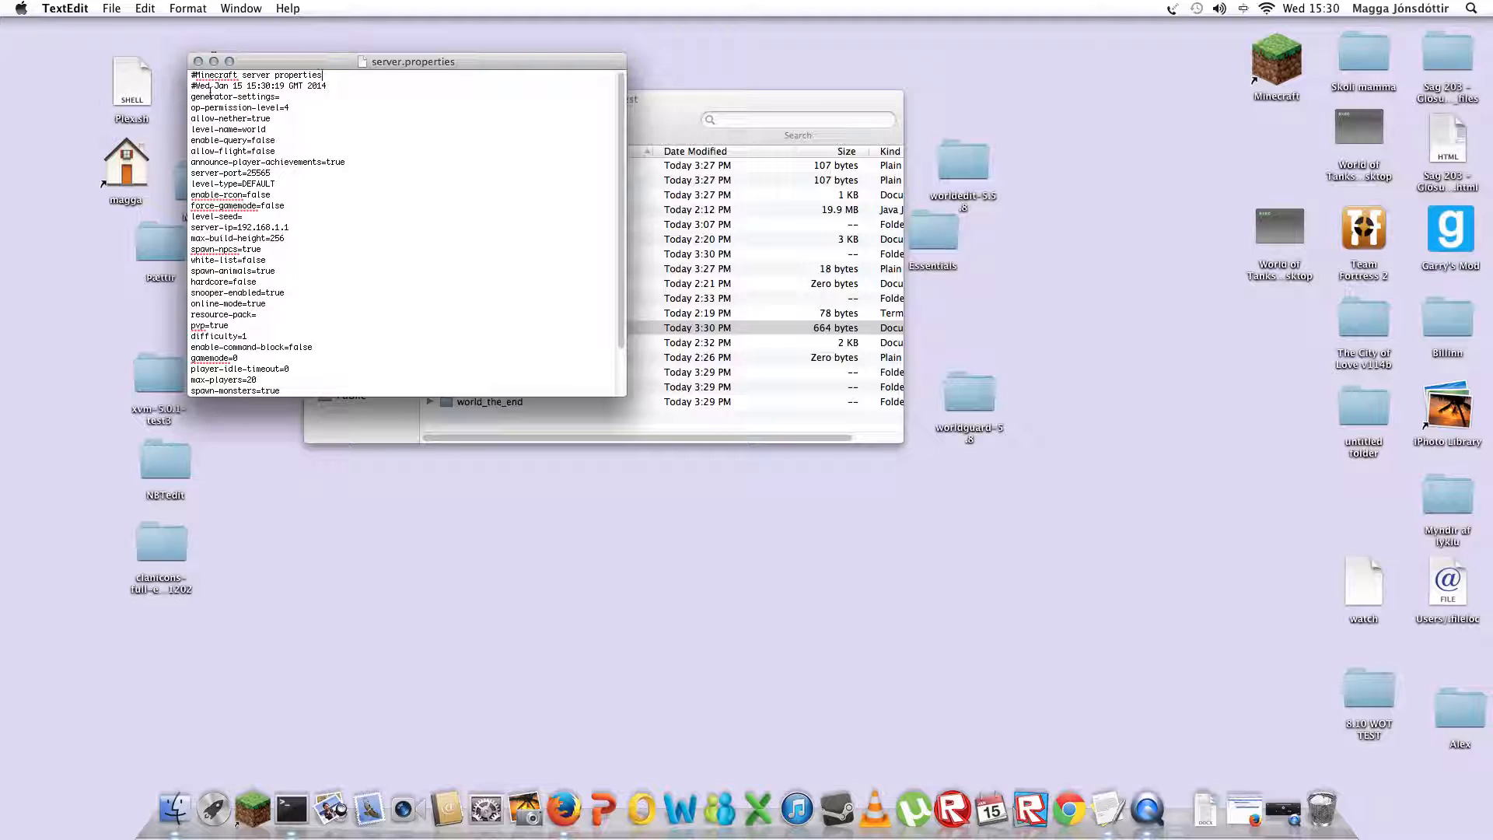
pyautogui.moveTo(191, 75); pyautogui.dragTo(302, 107)
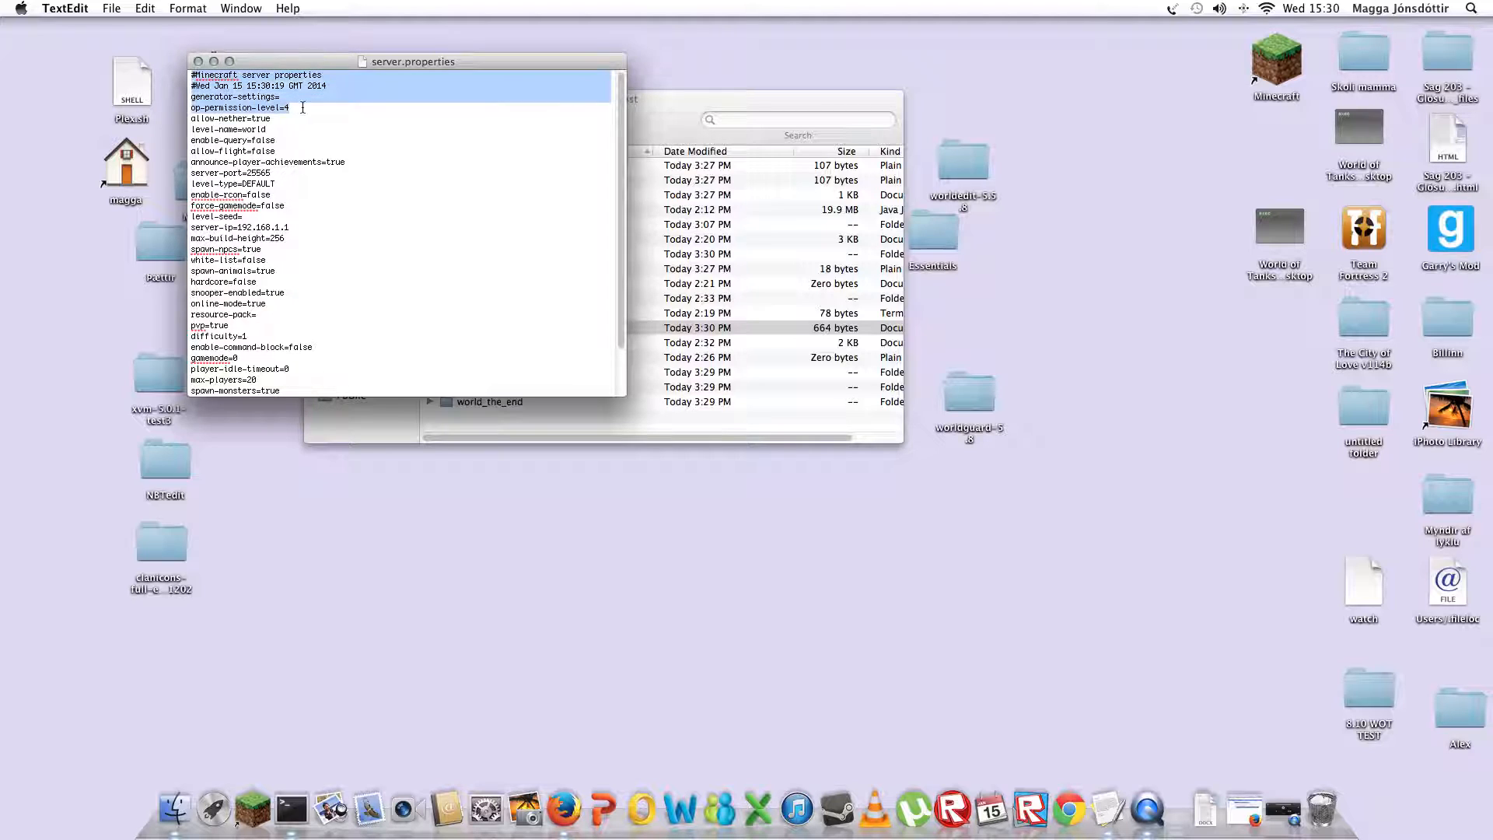
pyautogui.moveTo(302, 107); pyautogui.dragTo(362, 160)
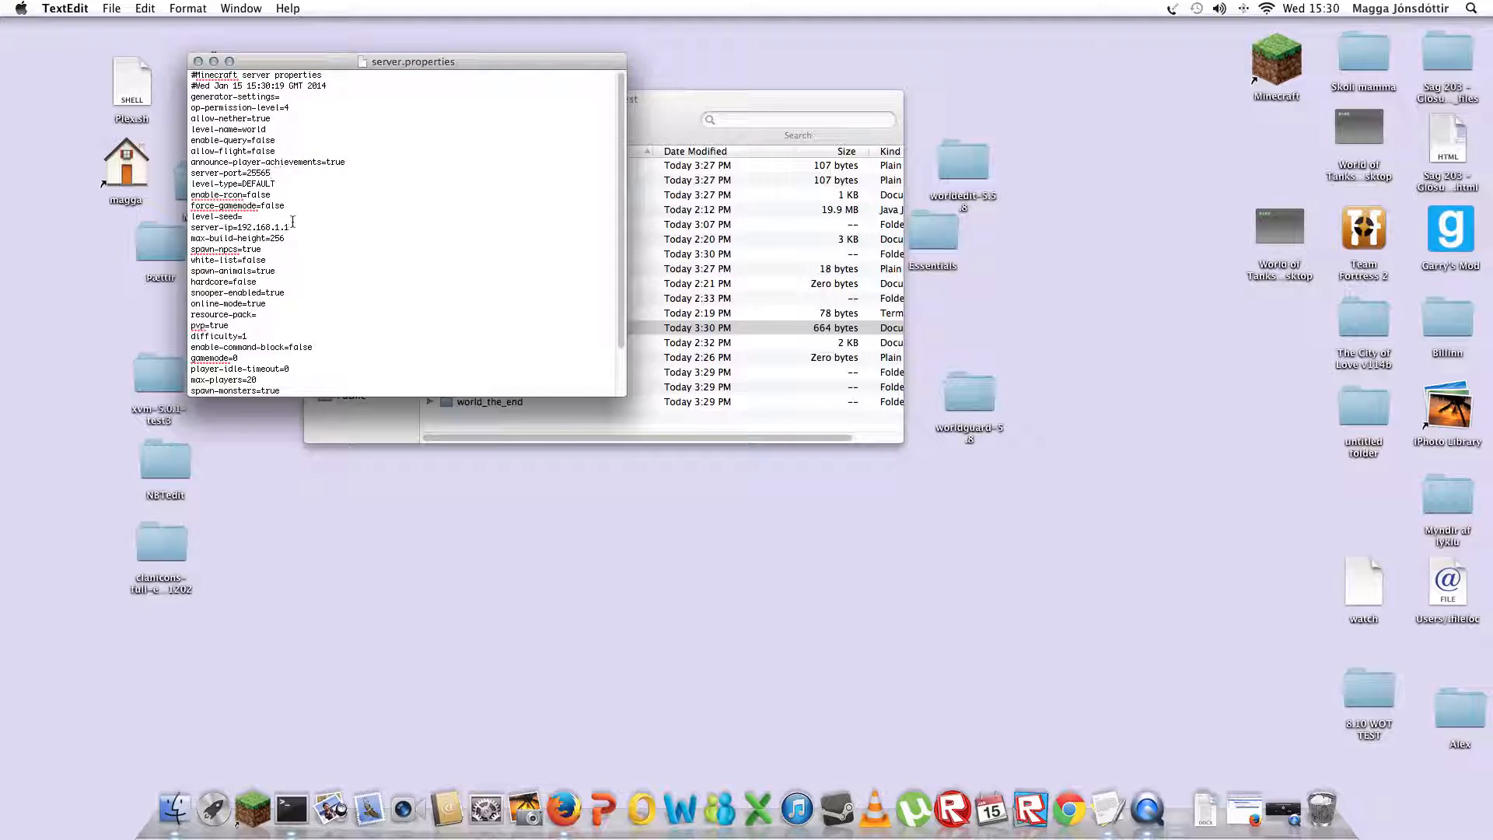
pyautogui.doubleClick(228, 227)
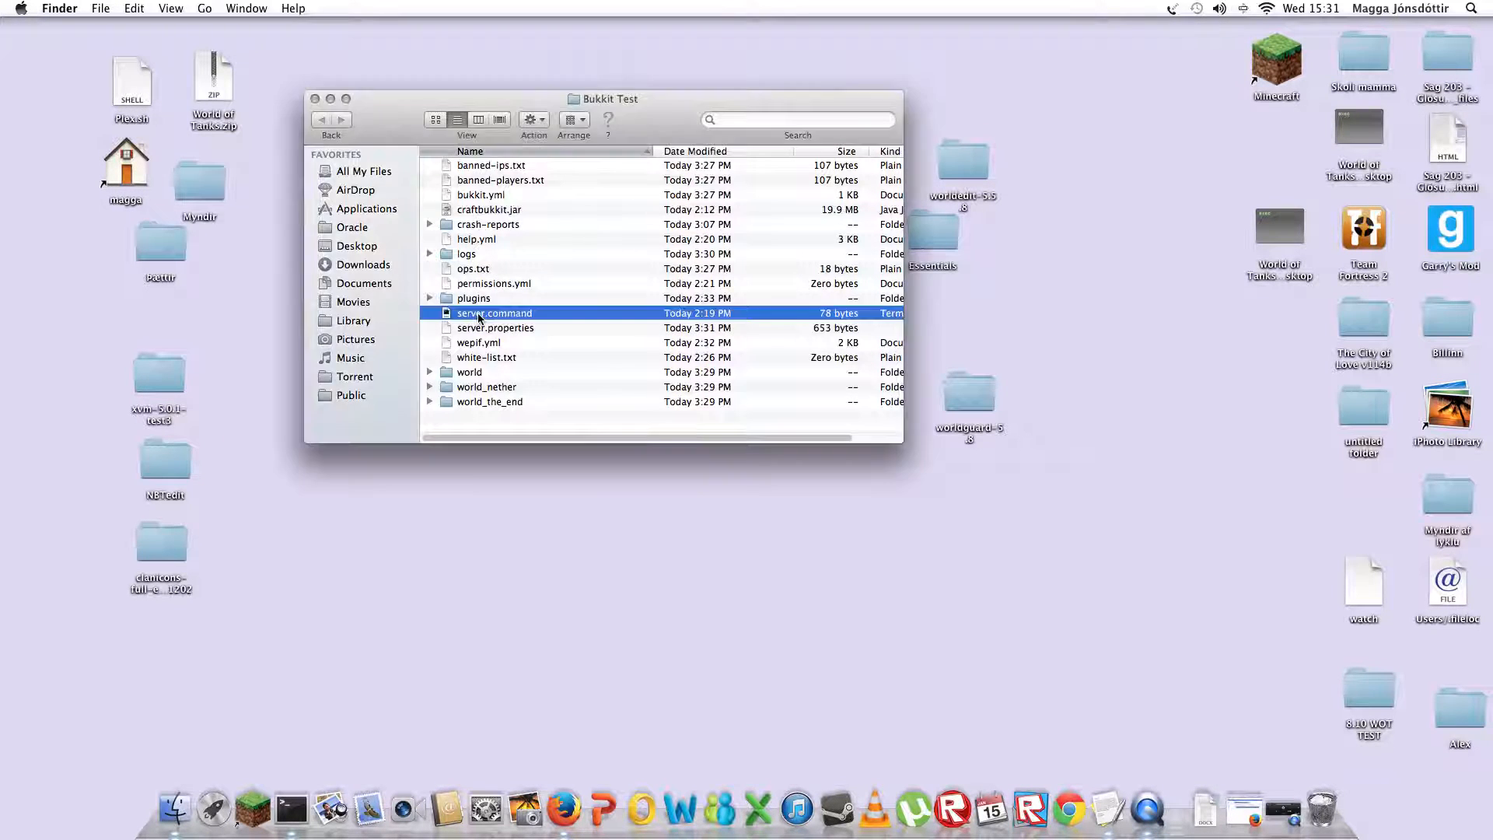
# - Run server.command again so a new Terminal window starts the Bukkit server
pyautogui.doubleClick(495, 313)
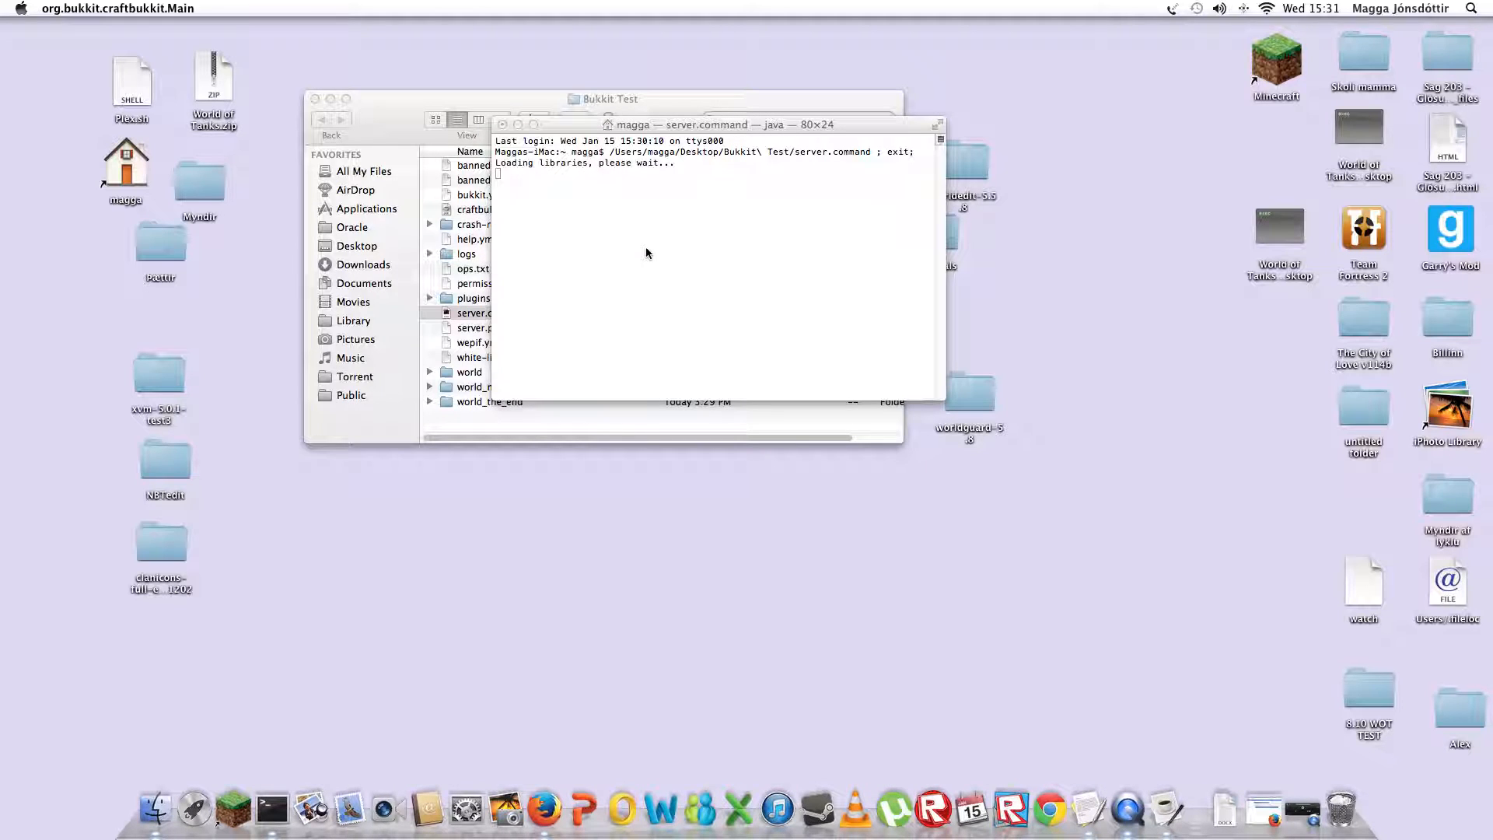
pyautogui.moveTo(610, 246)
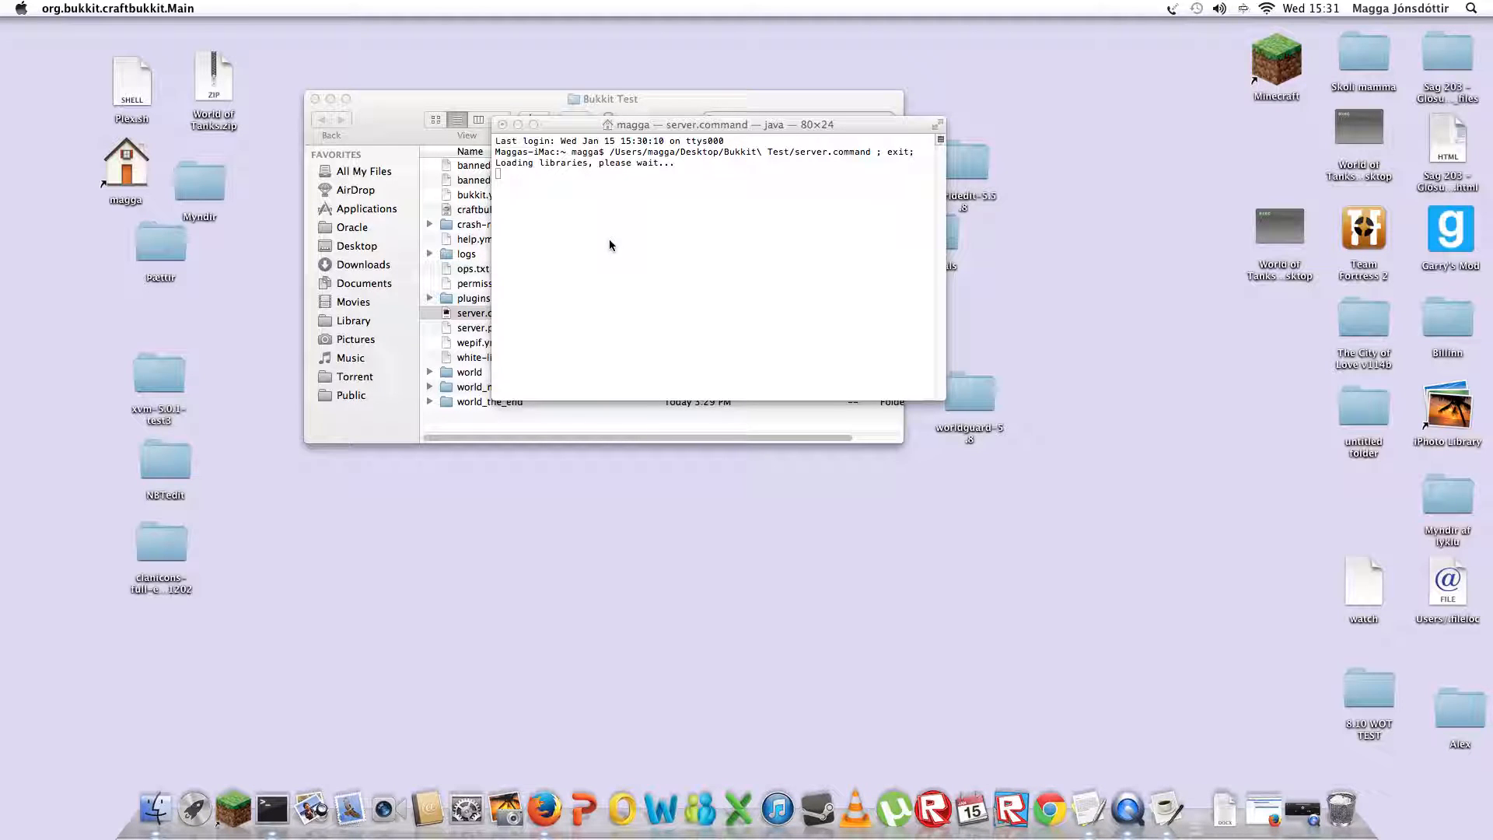
pyautogui.moveTo(637, 264)
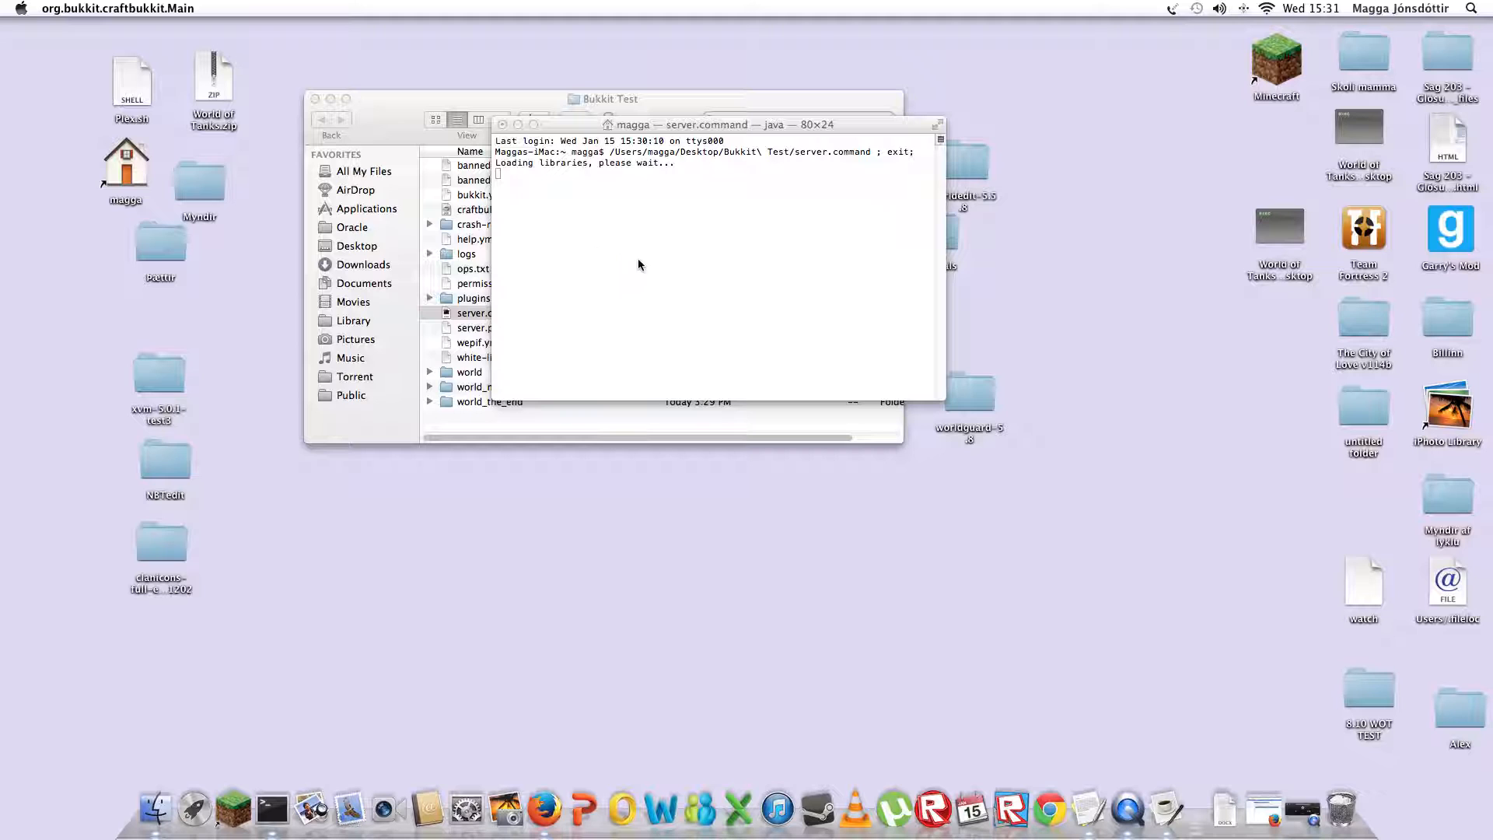